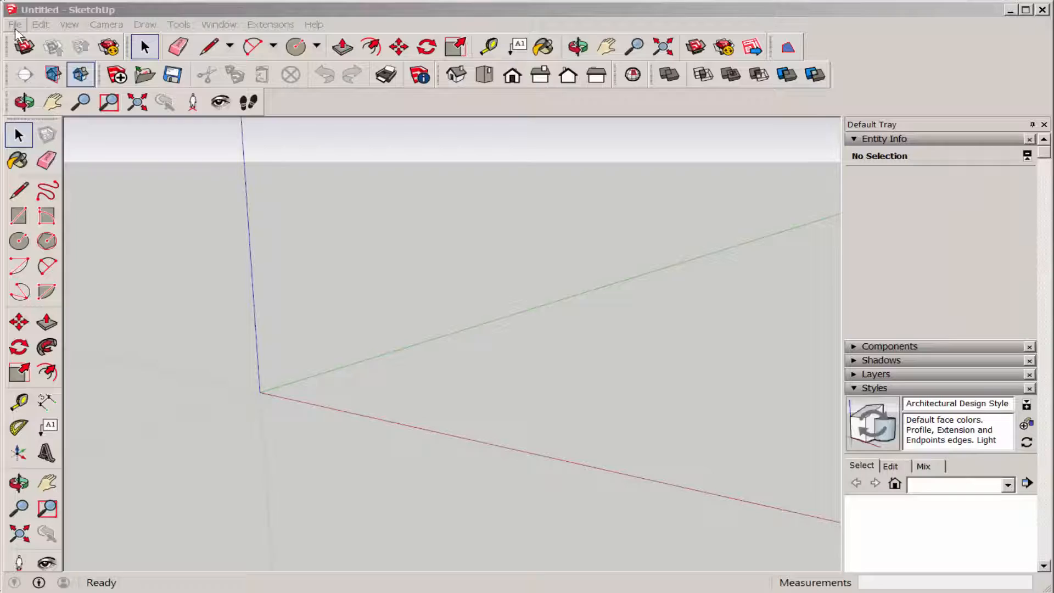
# - Frame the whole imported phone case with Zoom Extents and orbit around it
pyautogui.click(15, 25)
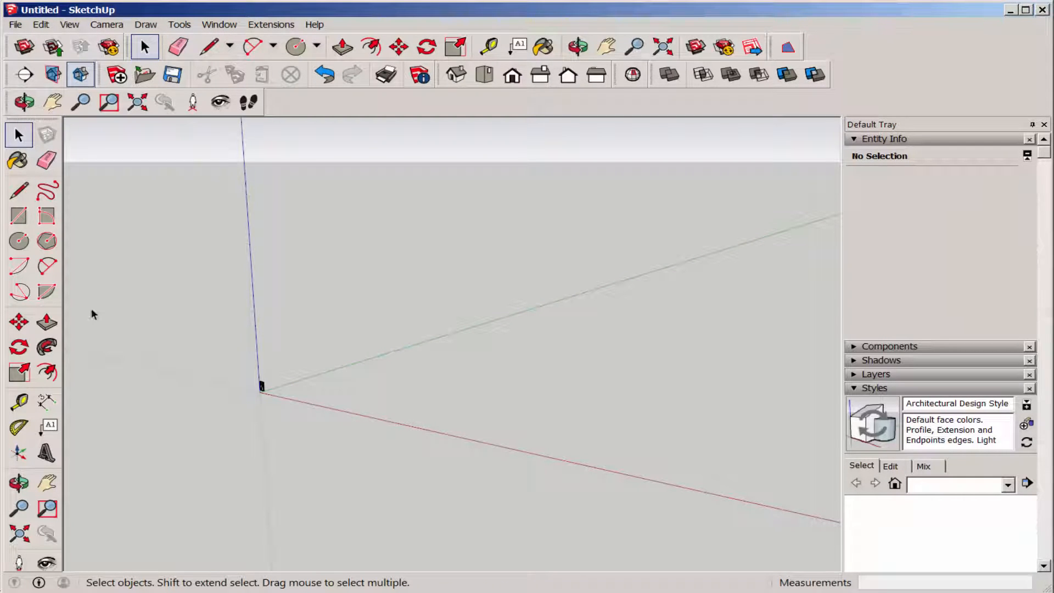
pyautogui.click(662, 46)
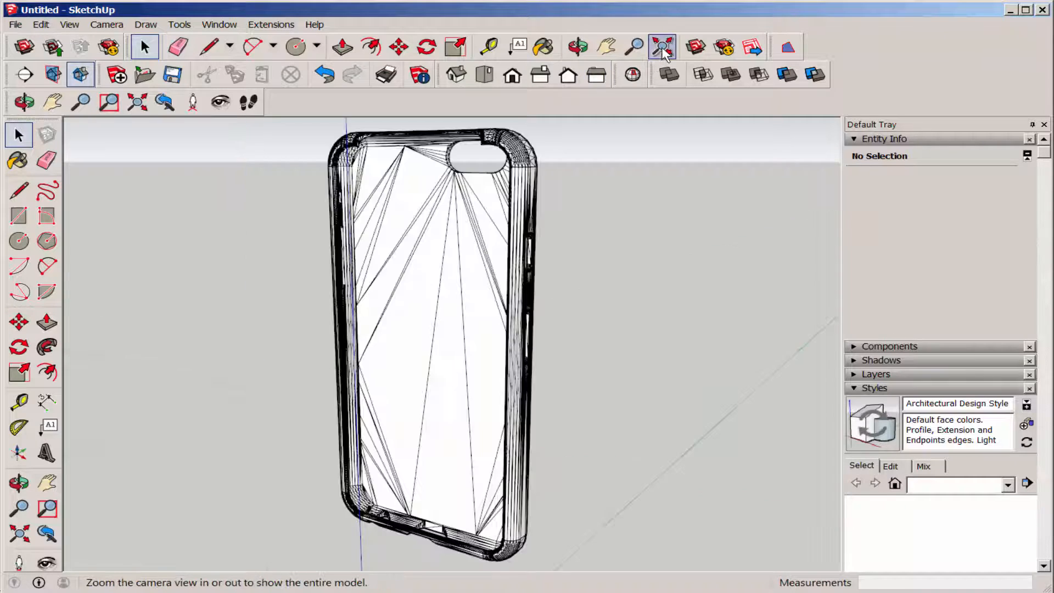
pyautogui.click(662, 47)
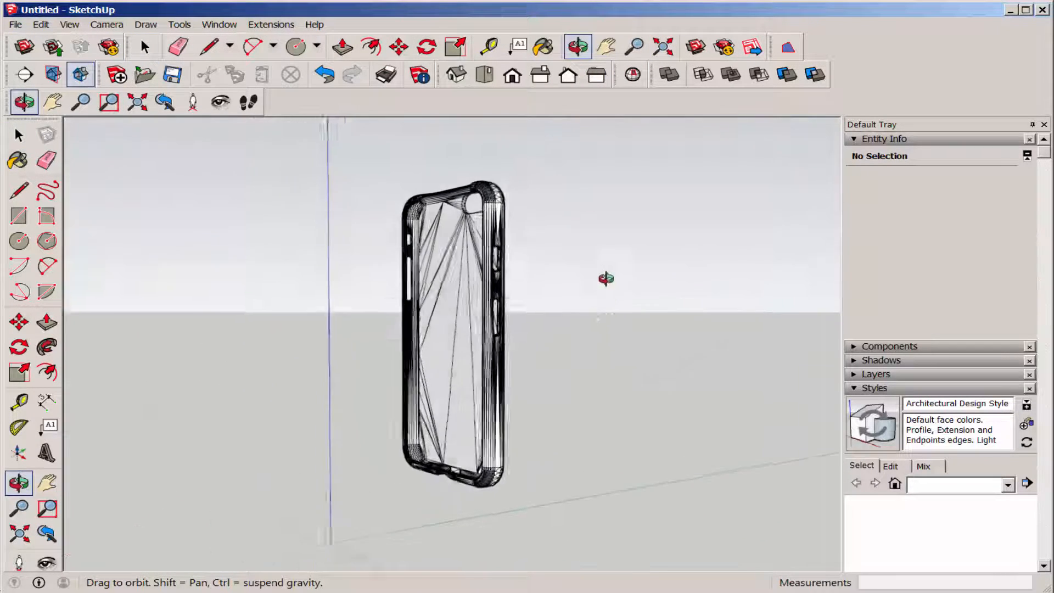
pyautogui.click(271, 24)
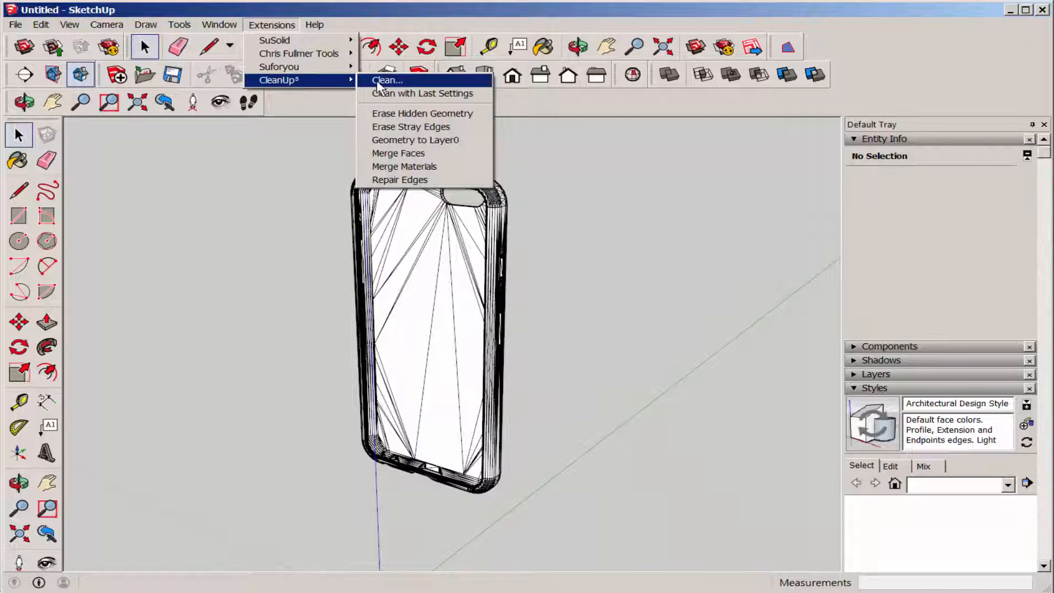
# - Run CleanUp³ on the whole case model and accept the Validity Check results
pyautogui.click(387, 79)
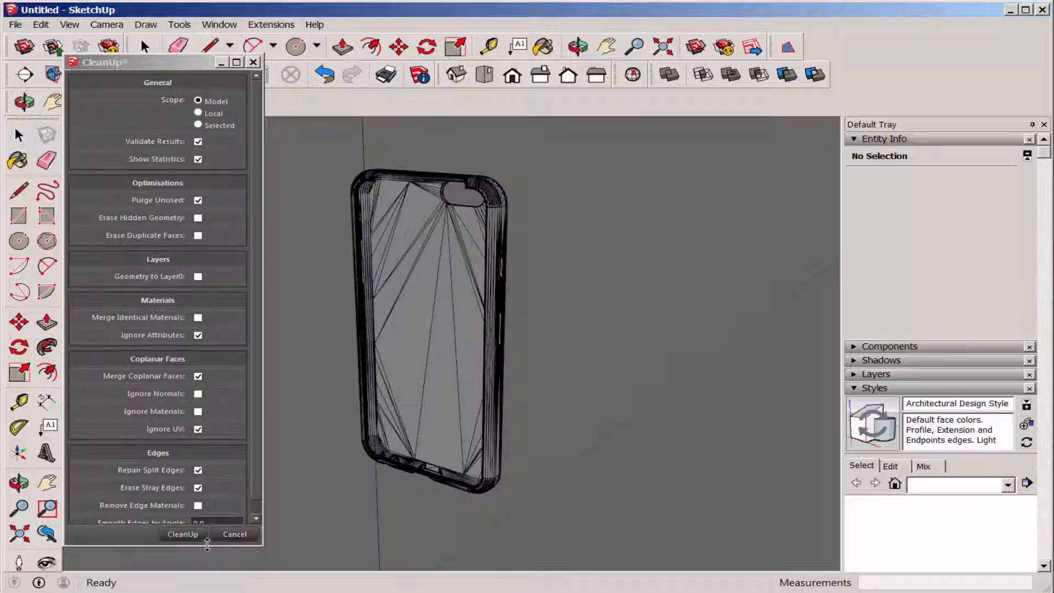
pyautogui.click(182, 534)
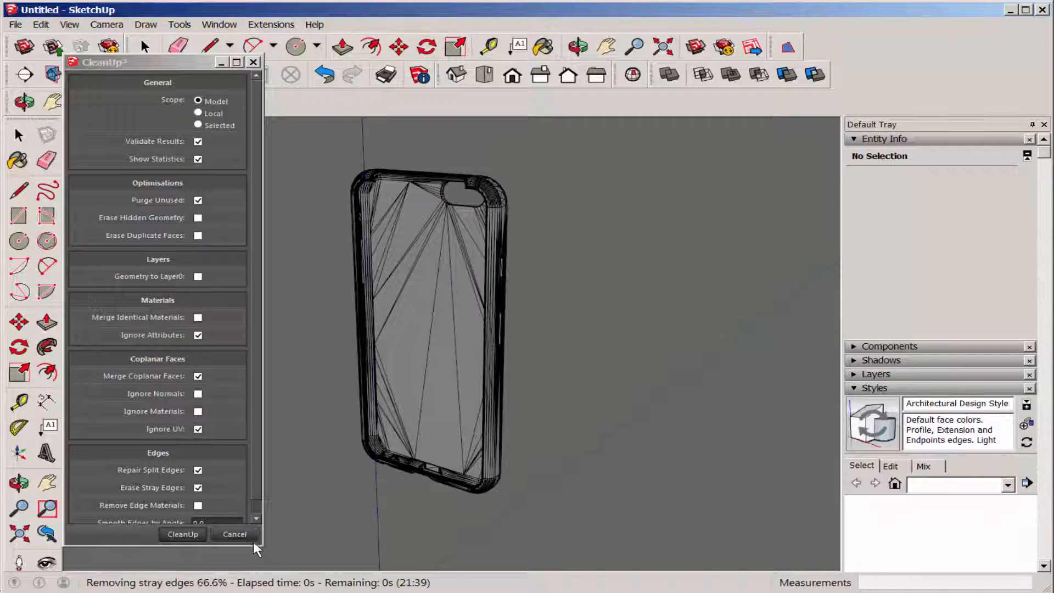
pyautogui.click(183, 534)
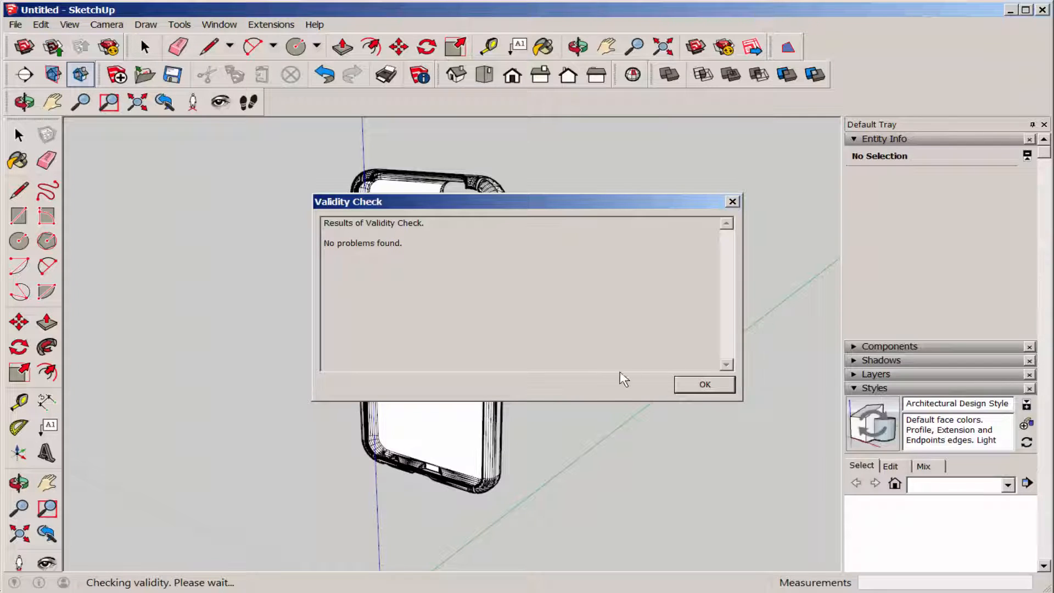
pyautogui.click(703, 384)
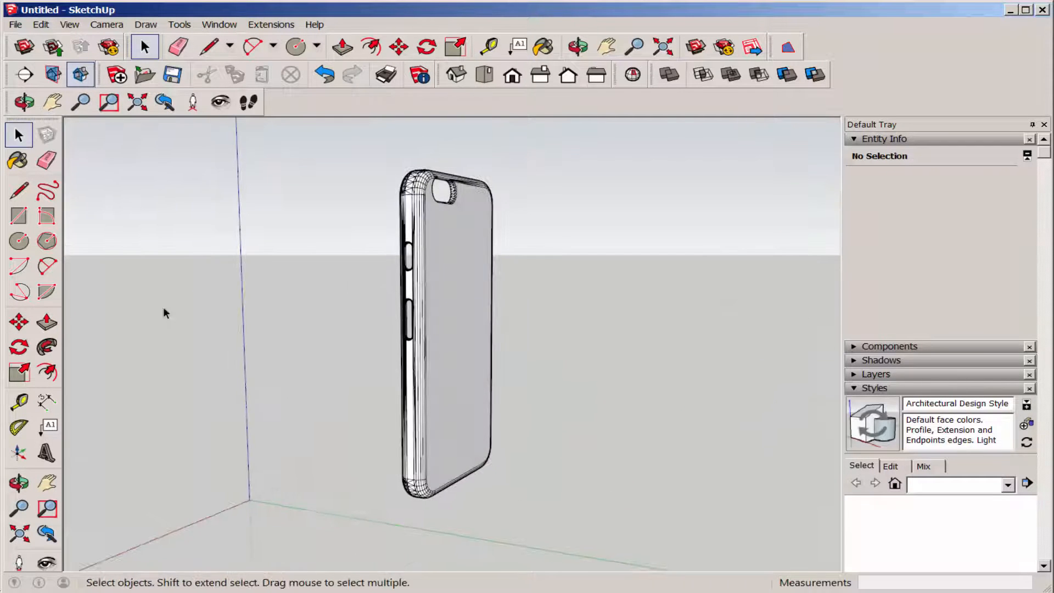
pyautogui.click(577, 45)
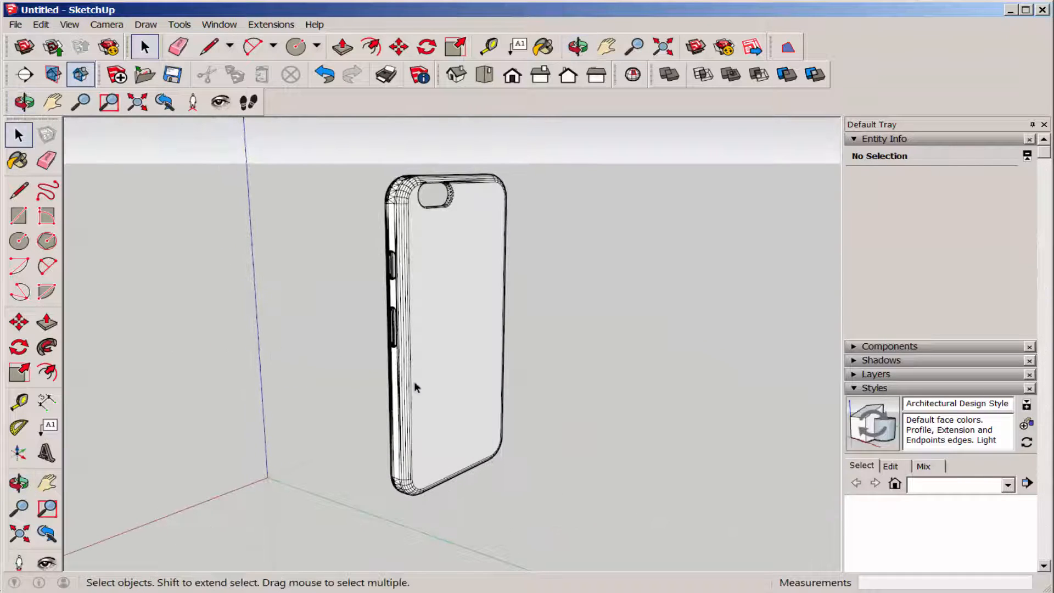
pyautogui.click(577, 46)
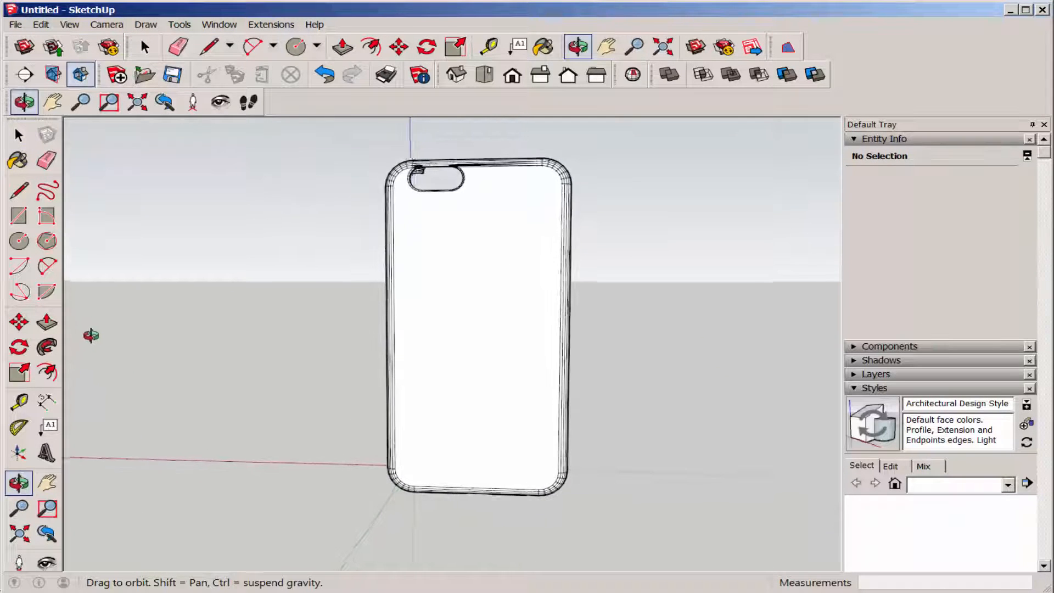
# - From Back view, place centre guide lines on the case back and draw three concentric circles
pyautogui.click(487, 45)
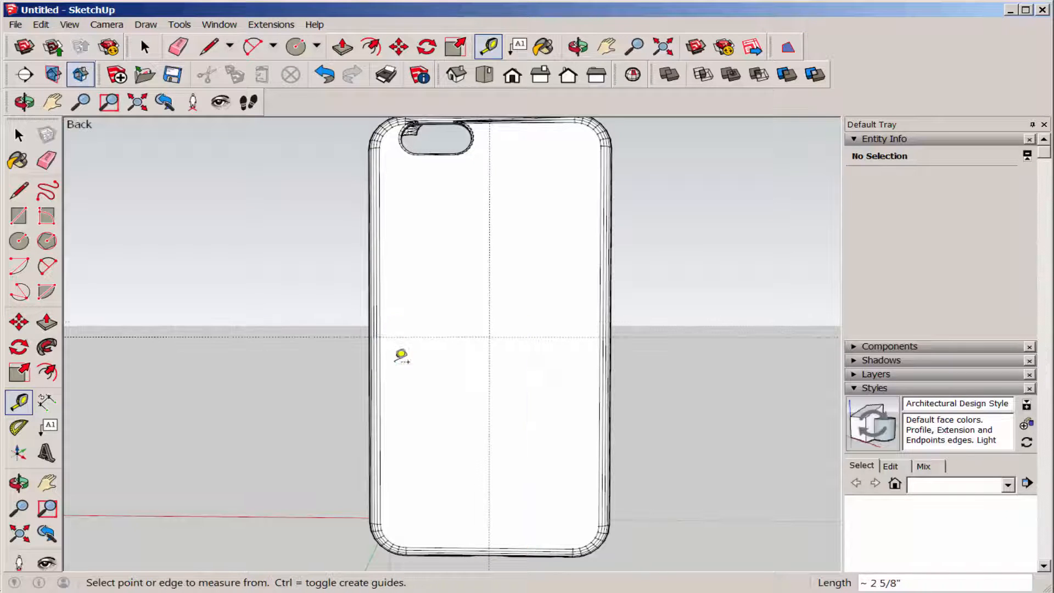
pyautogui.click(18, 240)
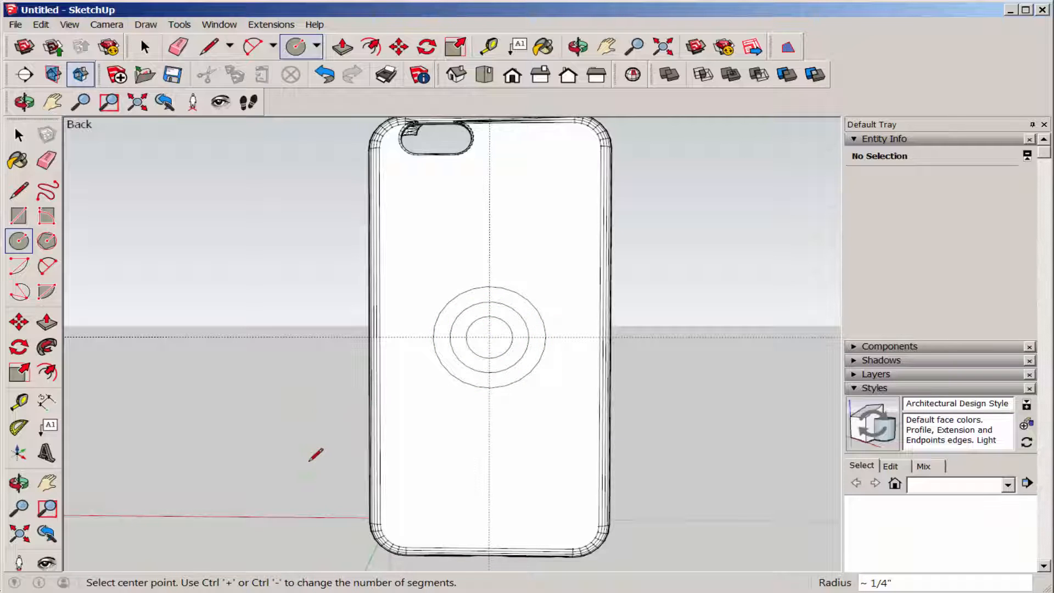
# - Draw parallel band lines across the back to the outer circle, then switch to Iso view
pyautogui.click(18, 216)
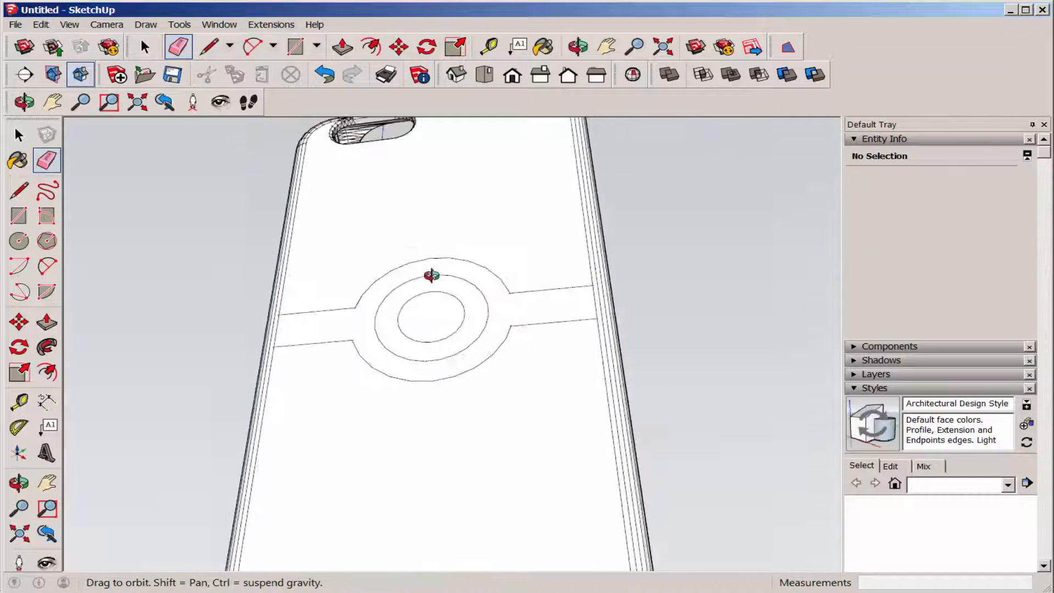
pyautogui.click(456, 75)
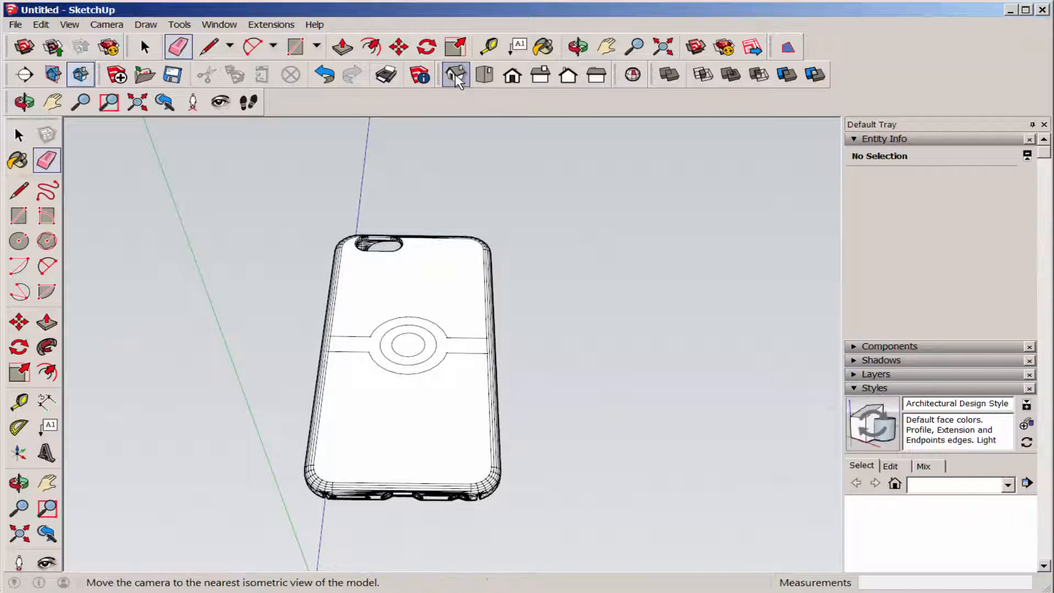
pyautogui.click(455, 74)
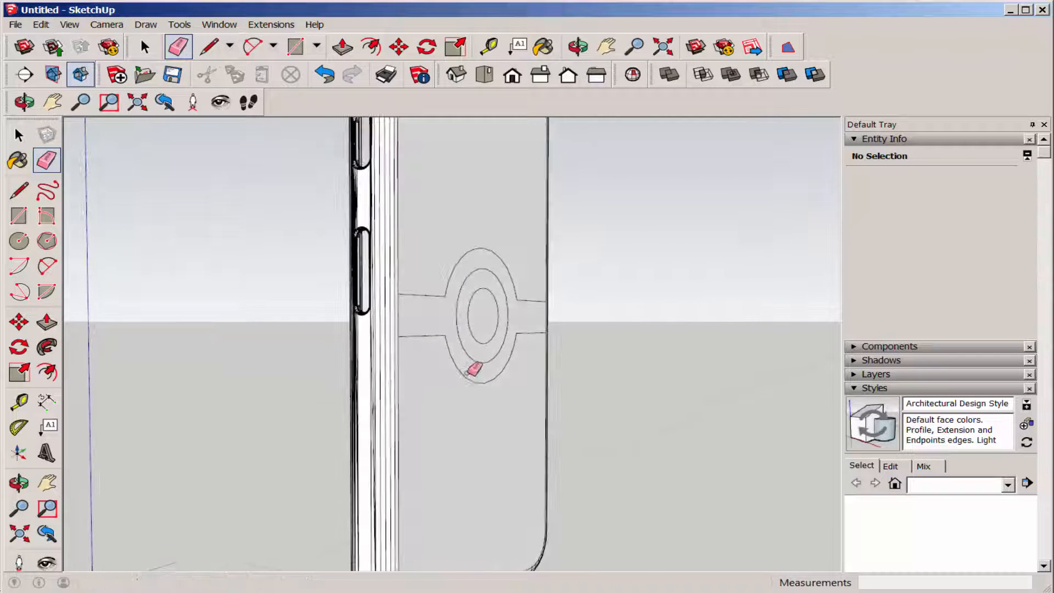
# - Select the phone case group and explode it from its right-click menu
pyautogui.click(18, 240)
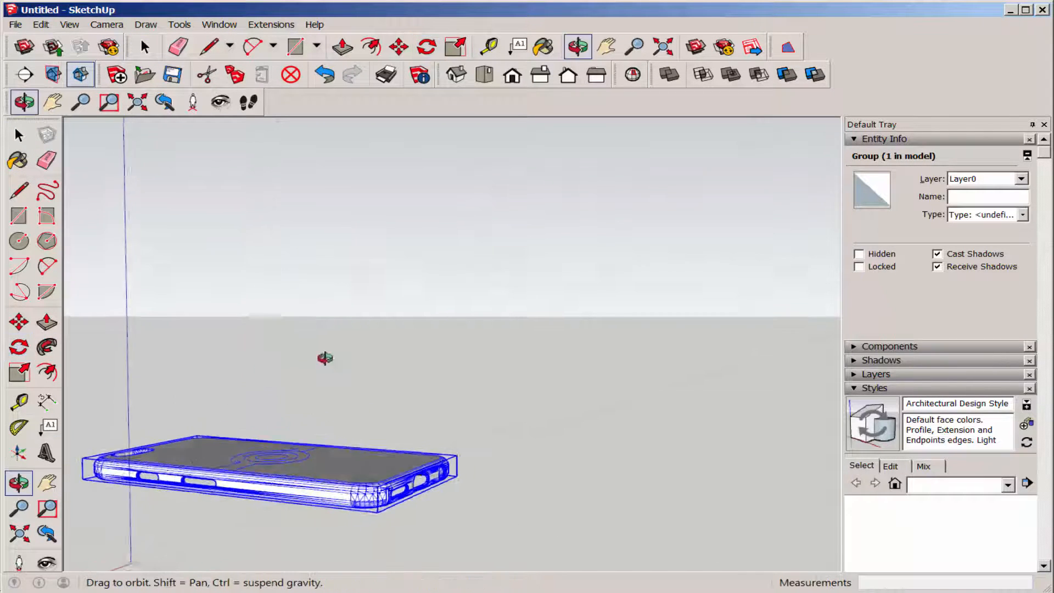
pyautogui.click(18, 134)
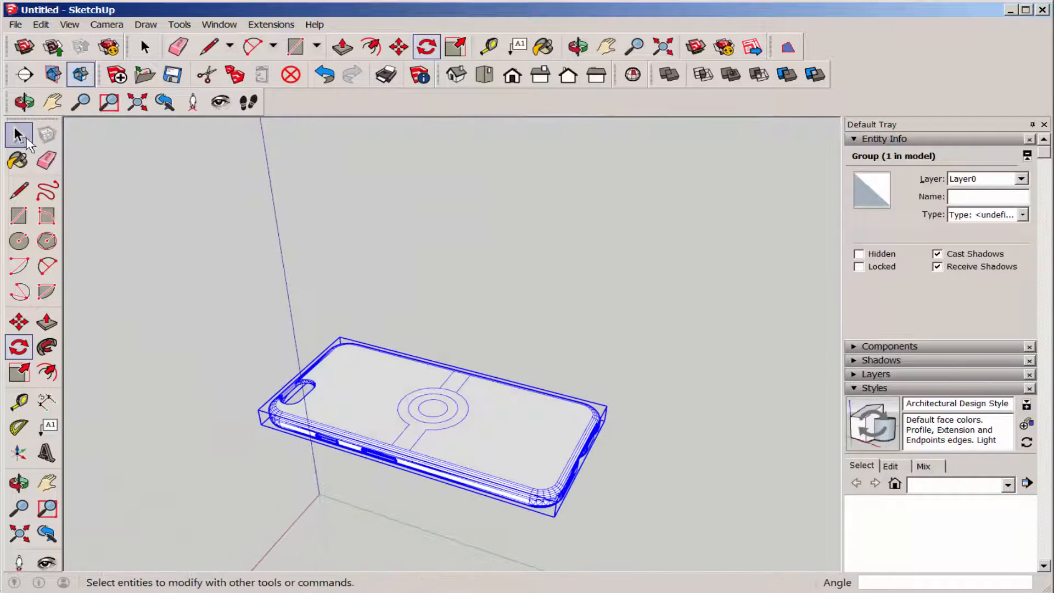
pyautogui.rightClick(435, 281)
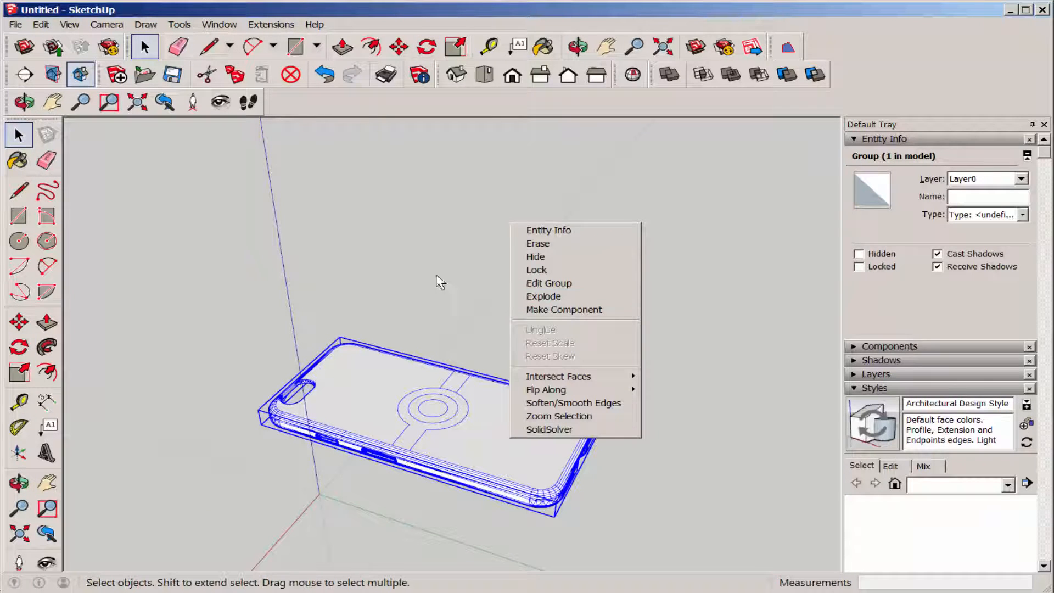
pyautogui.moveTo(61, 375)
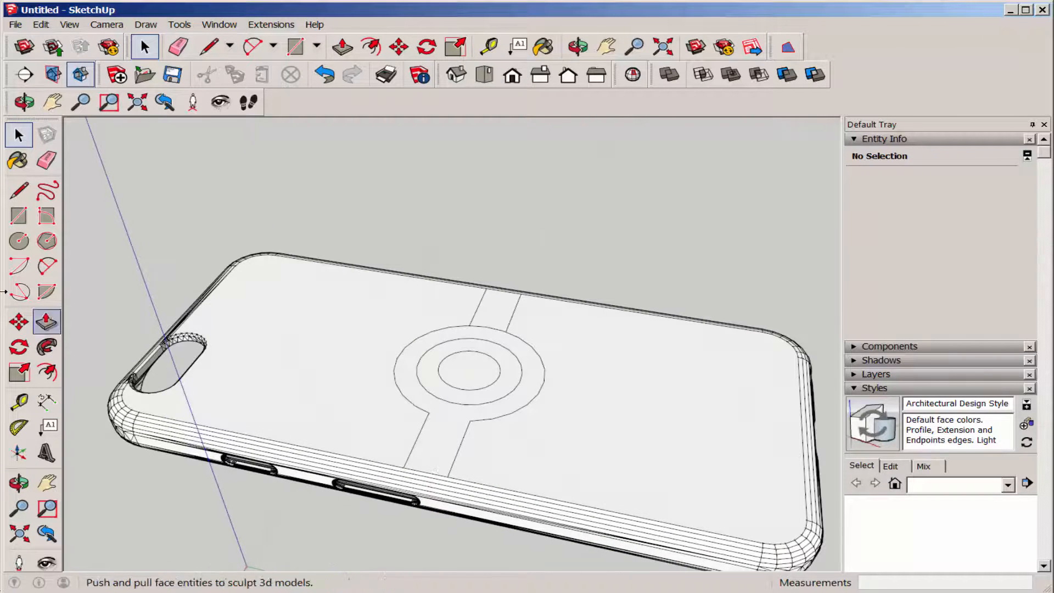
# - Pull the upper and lower halves of the case back up 1/4" and 3/16"
pyautogui.click(342, 45)
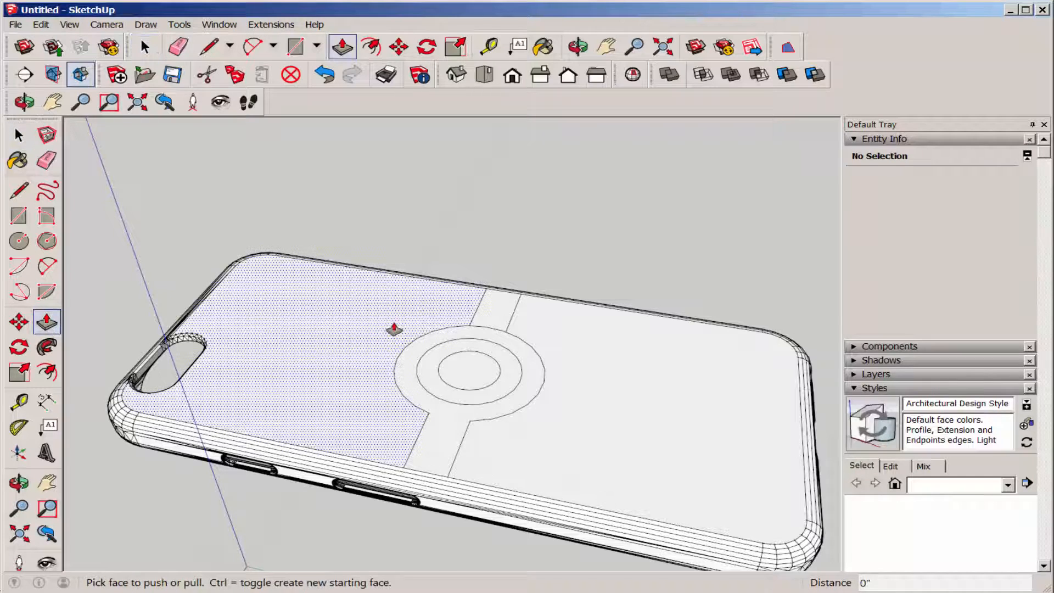
pyautogui.moveTo(393, 328); pyautogui.dragTo(378, 300)
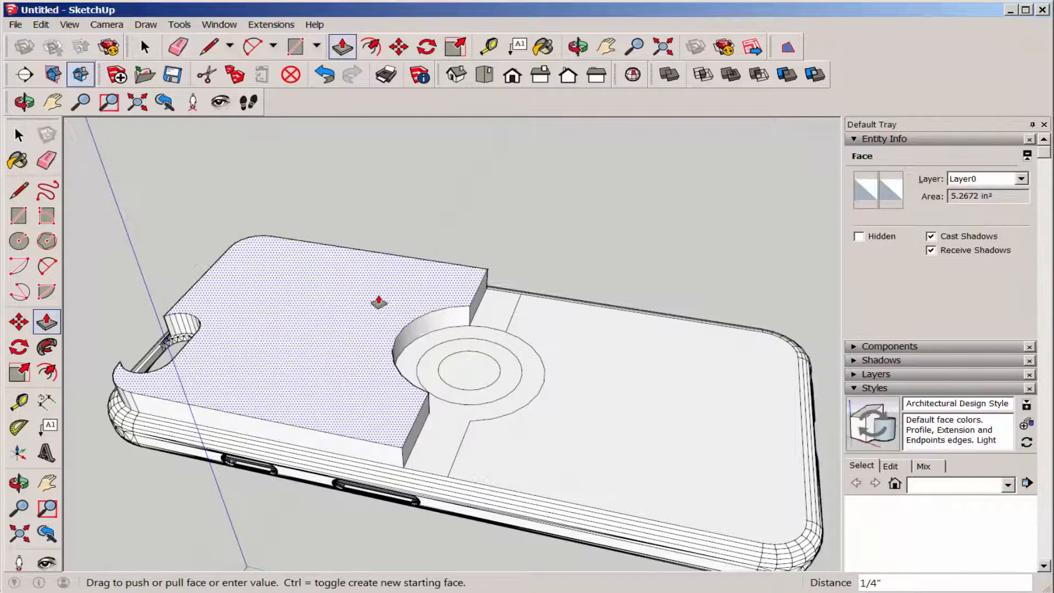
pyautogui.moveTo(377, 300); pyautogui.dragTo(386, 309)
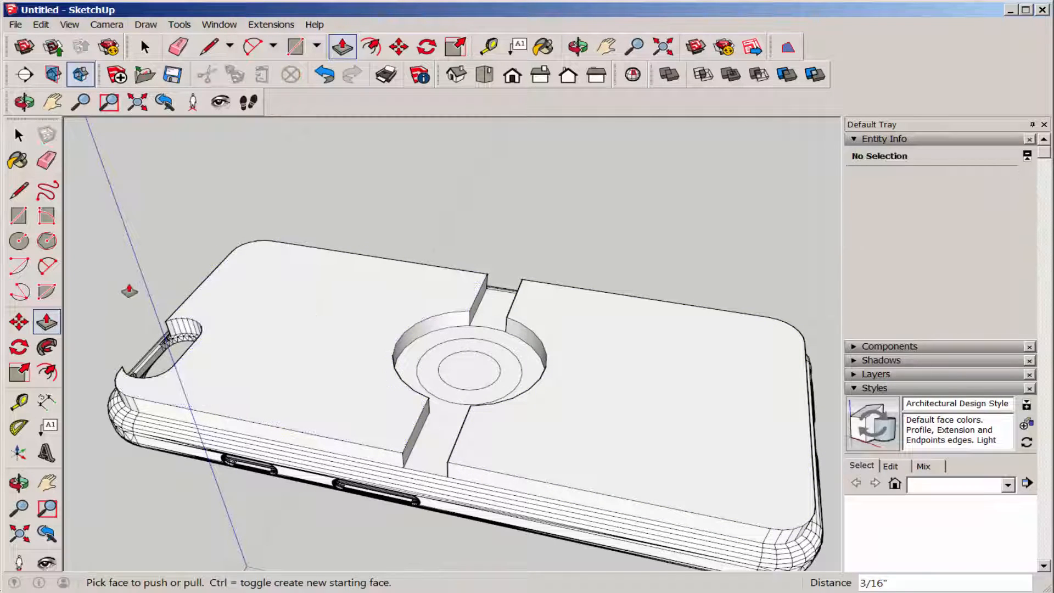
# - Pull the center circle up into a button and raise its surrounding ring
pyautogui.click(467, 371)
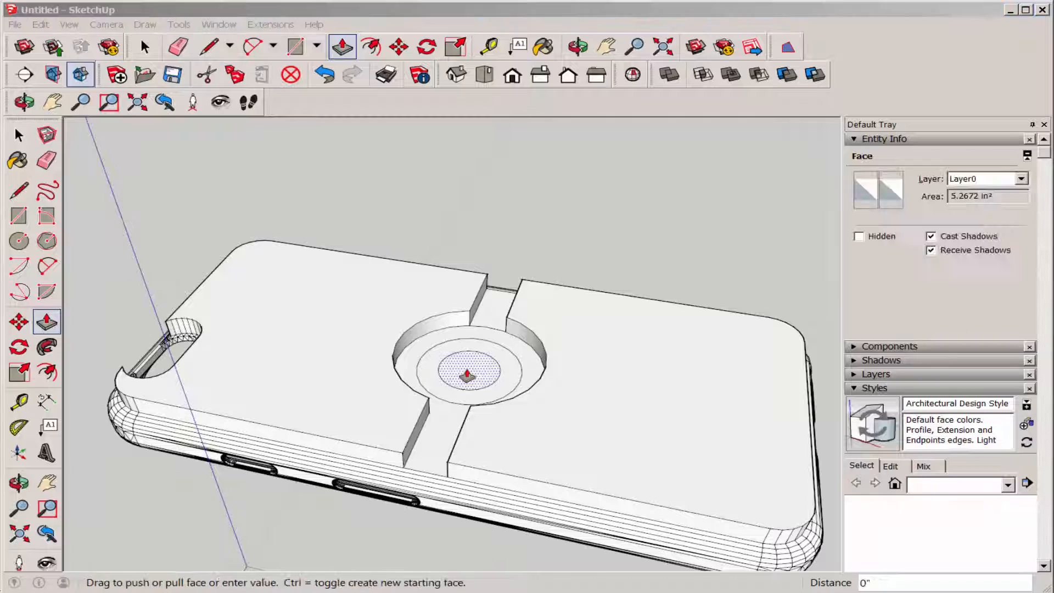
pyautogui.moveTo(468, 373); pyautogui.dragTo(467, 329)
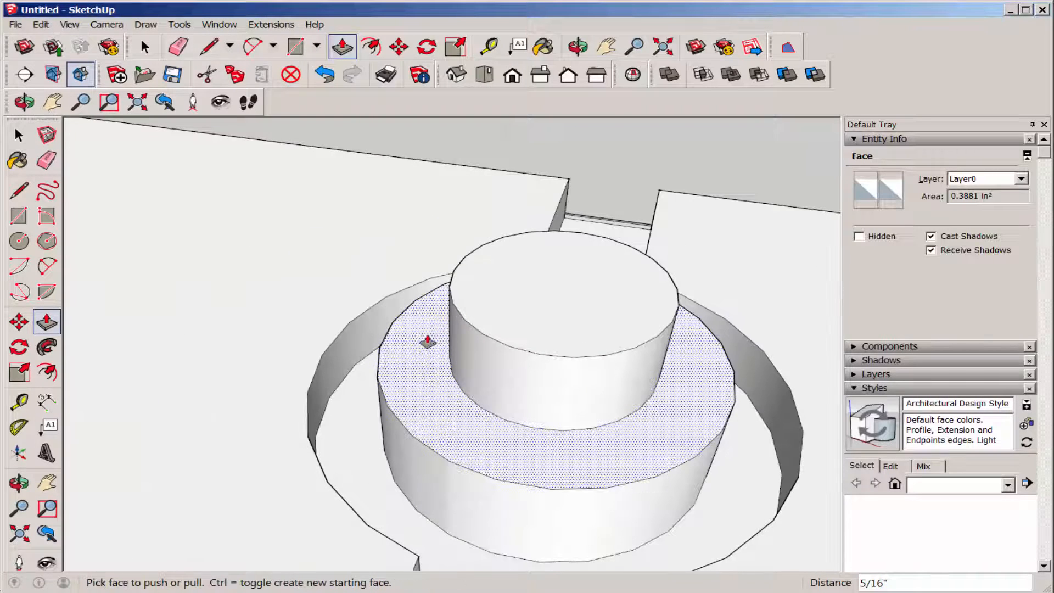
pyautogui.moveTo(427, 341); pyautogui.dragTo(347, 454)
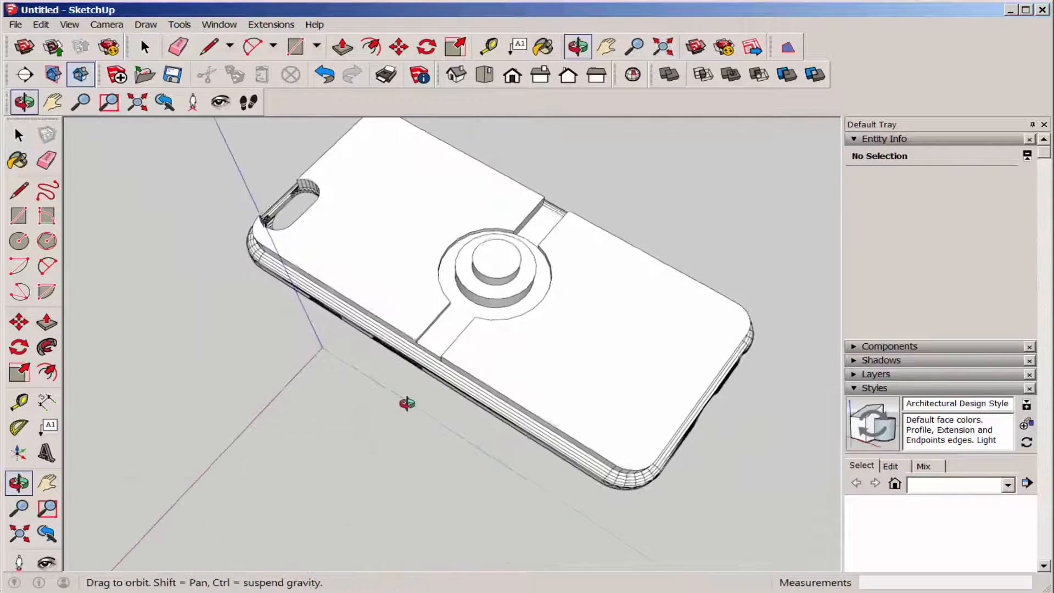
# - Push the ring around the center button down about 3/16" and save the model
pyautogui.moveTo(407, 403); pyautogui.dragTo(576, 240)
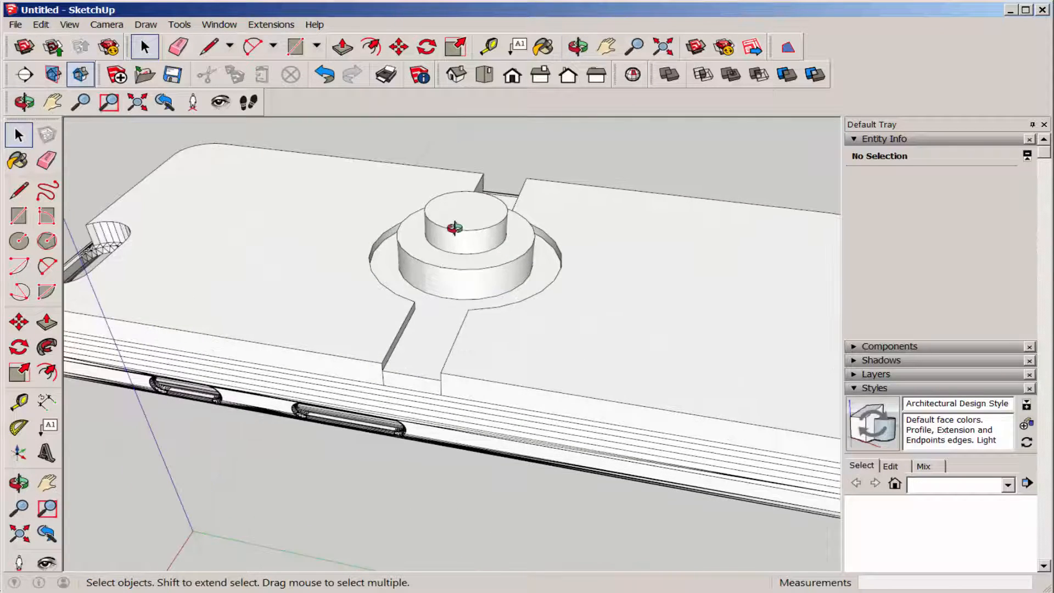
pyautogui.click(46, 321)
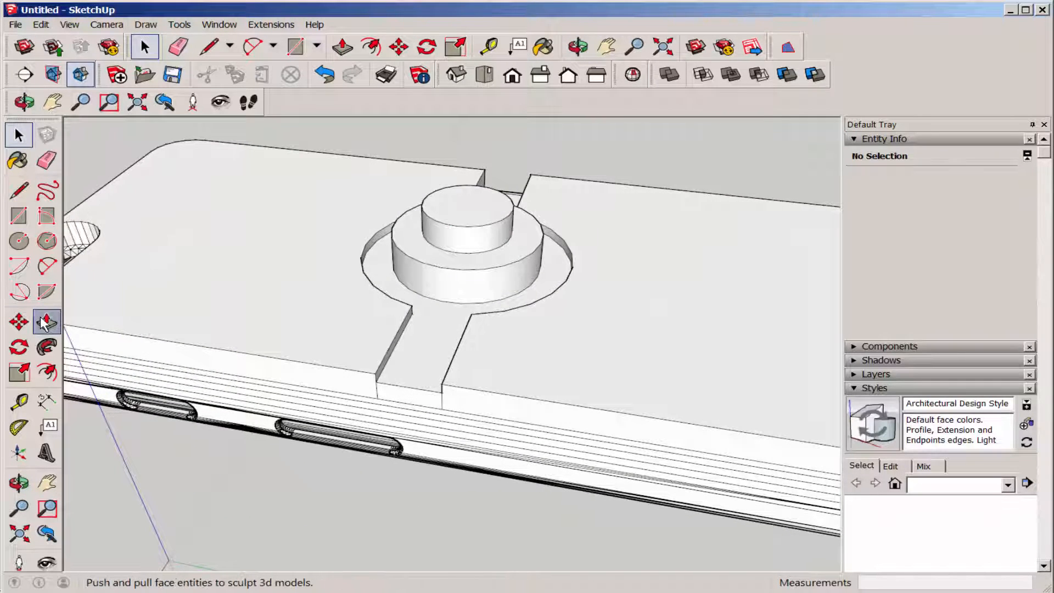
pyautogui.click(342, 46)
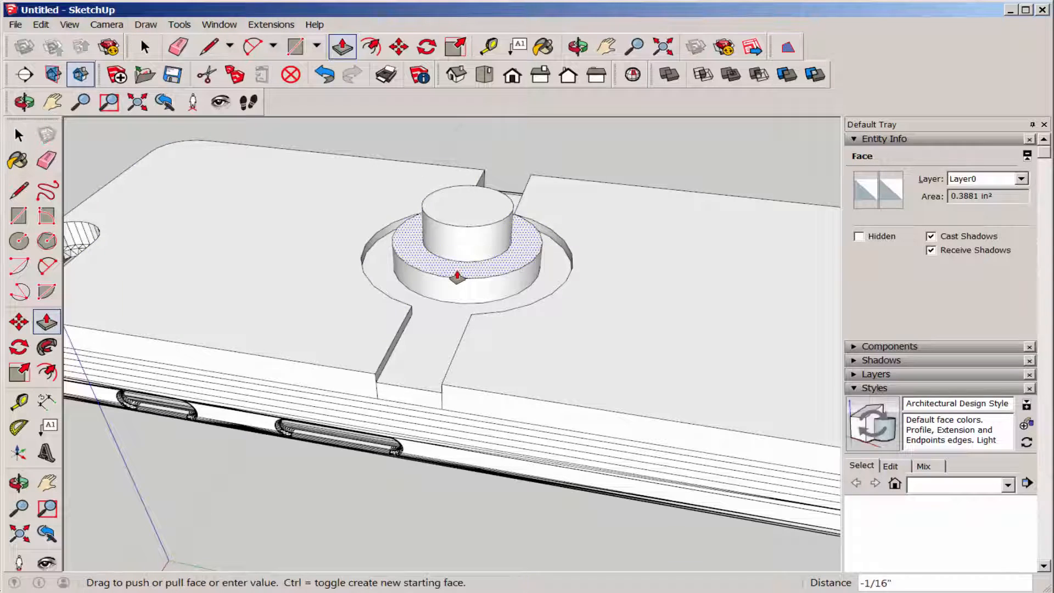
pyautogui.moveTo(457, 274); pyautogui.dragTo(452, 289)
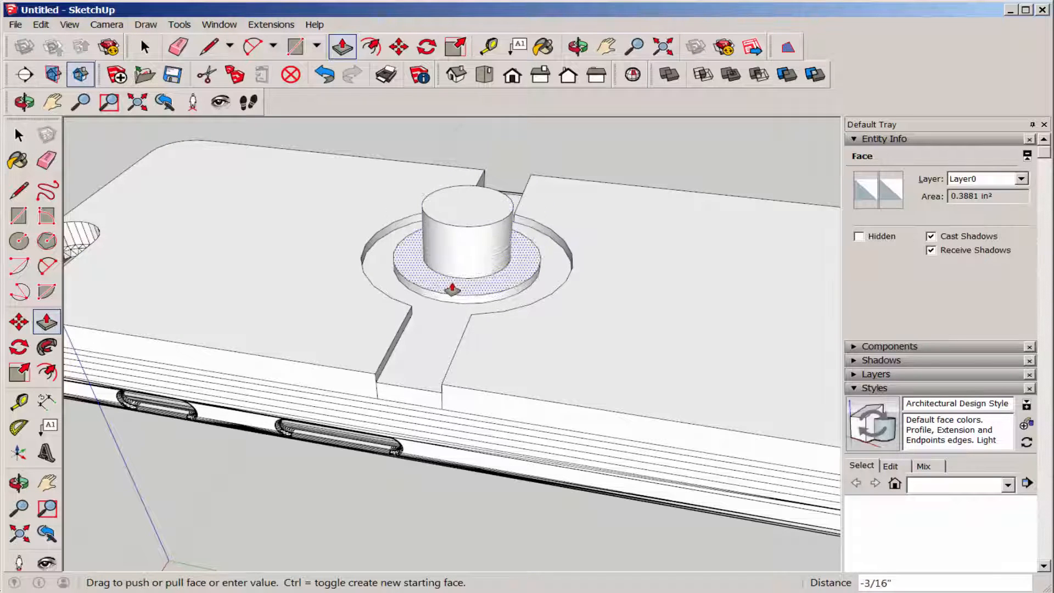
pyautogui.moveTo(464, 202); pyautogui.dragTo(463, 236)
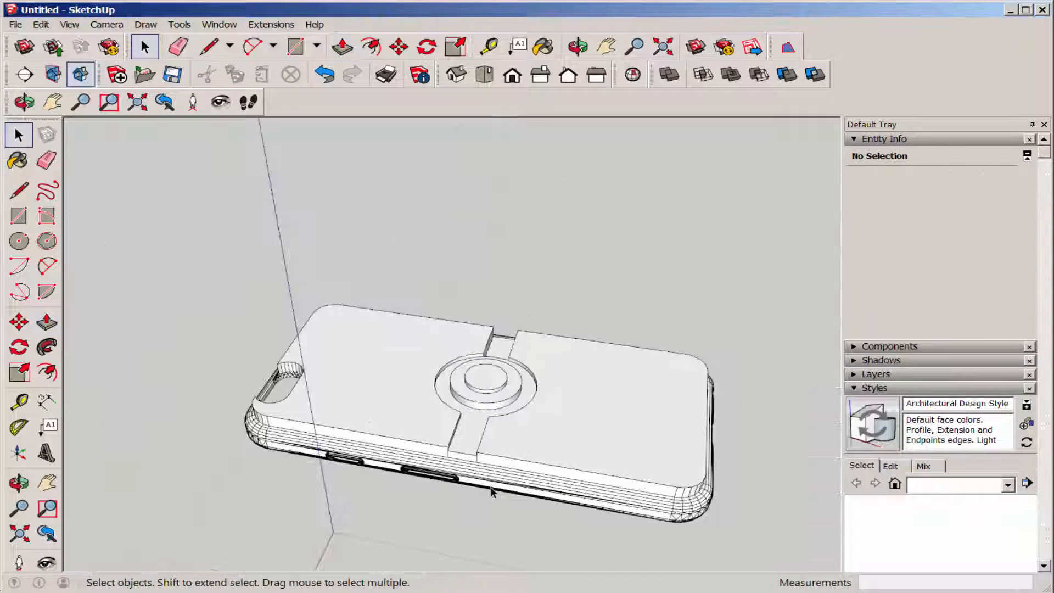
pyautogui.click(577, 46)
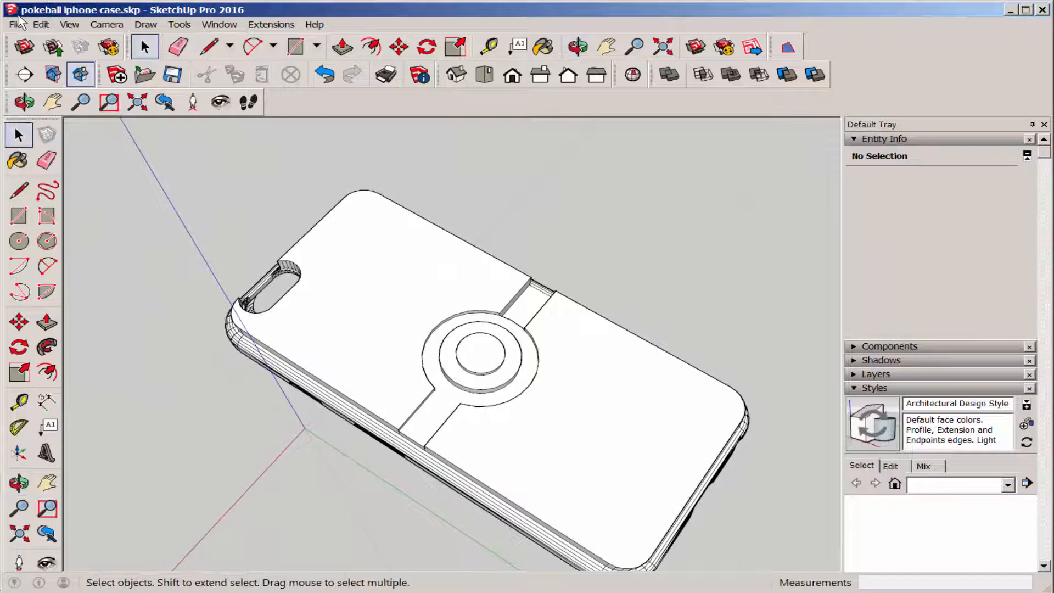
# - Open the File menu to export the pokeball iphone case as STL
pyautogui.click(16, 24)
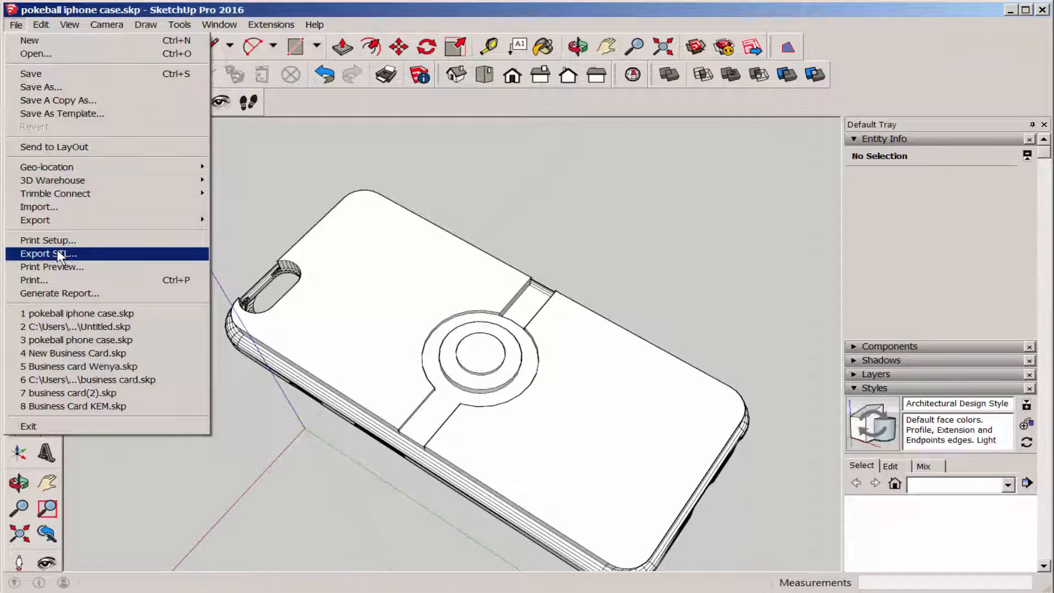